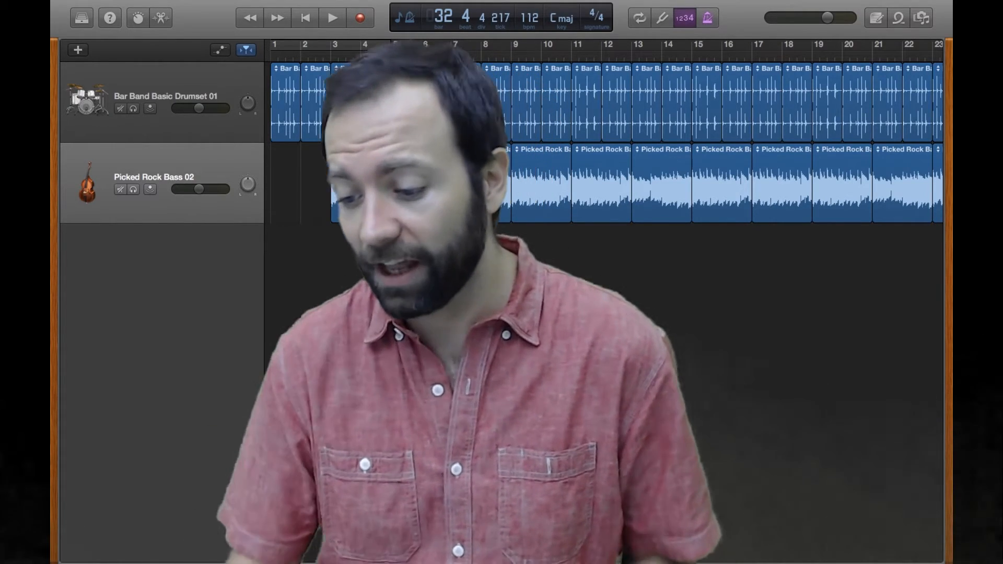
# - Play the finished song to preview it, then stop playback
pyautogui.hscroll(3)
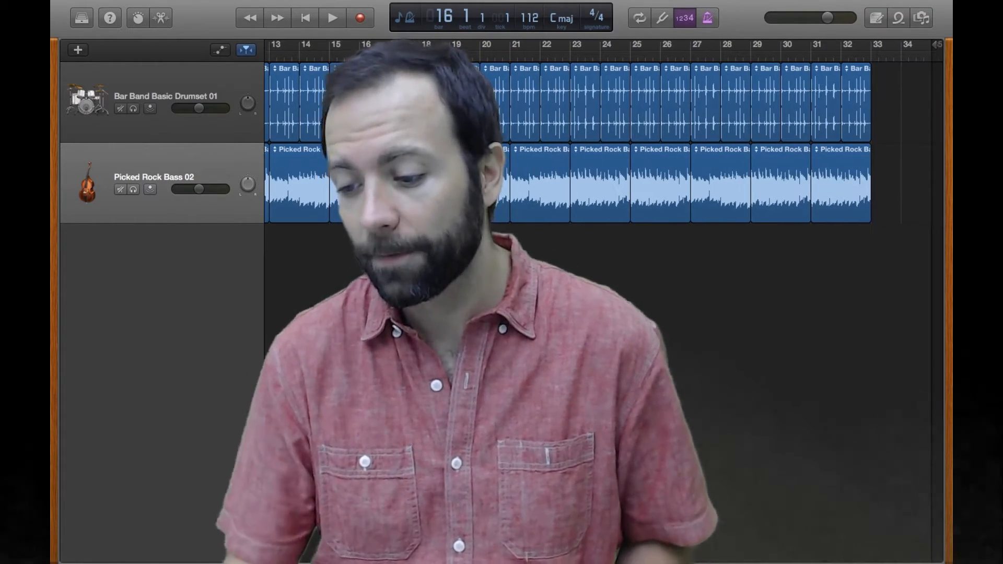
pyautogui.click(331, 18)
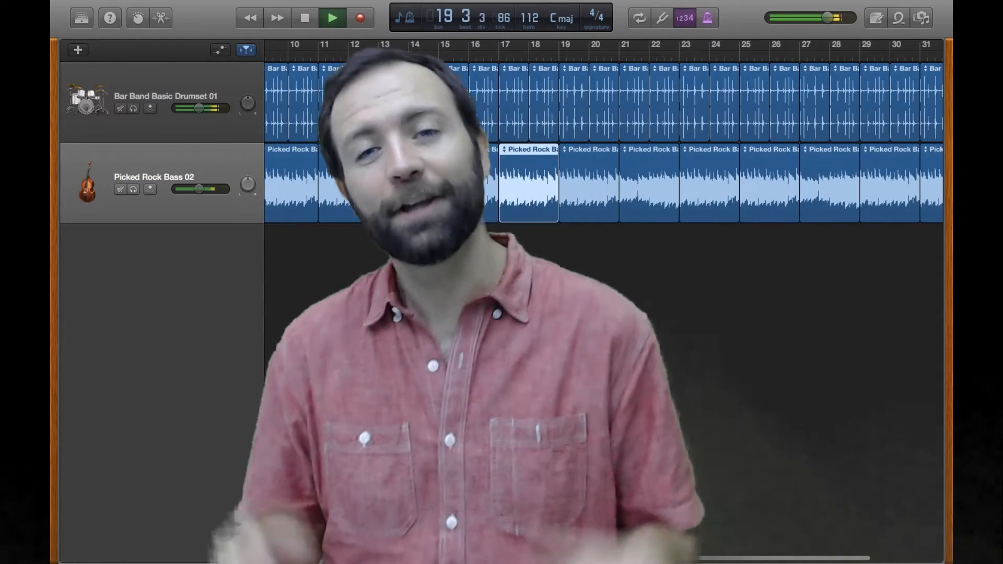
pyautogui.click(333, 17)
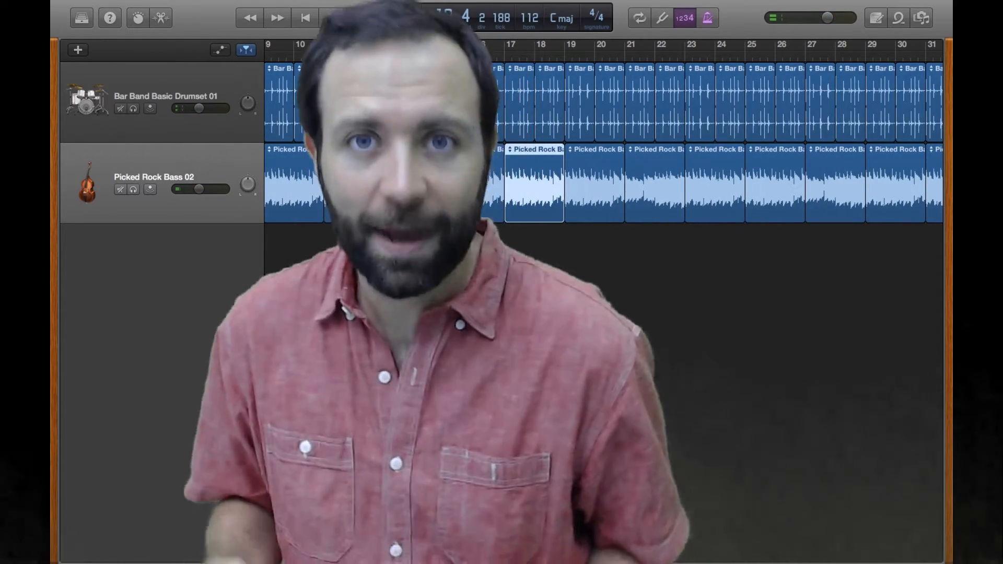
pyautogui.click(332, 18)
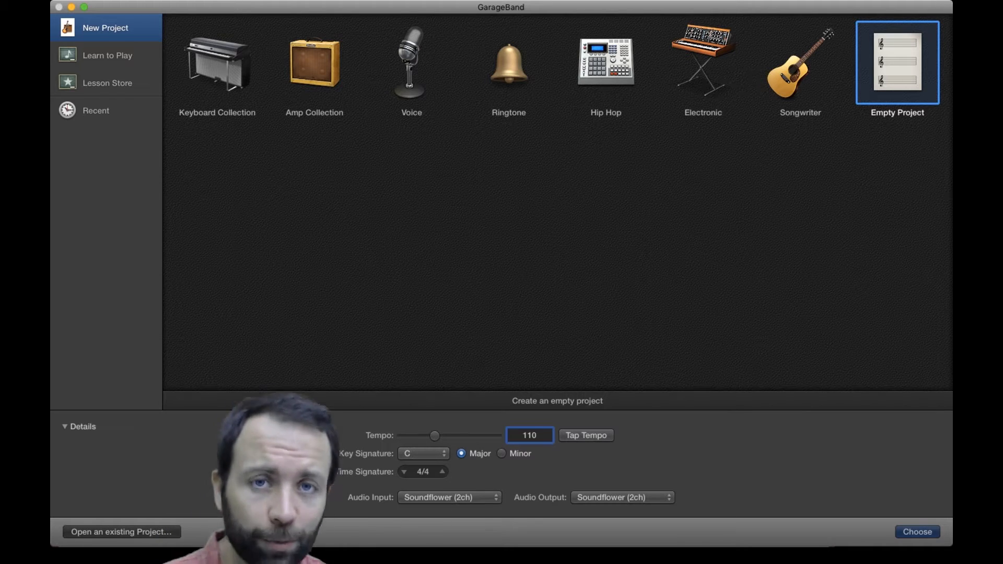
# - Create the empty project and show the Apple Loops browser with its 4181 loops
pyautogui.click(916, 531)
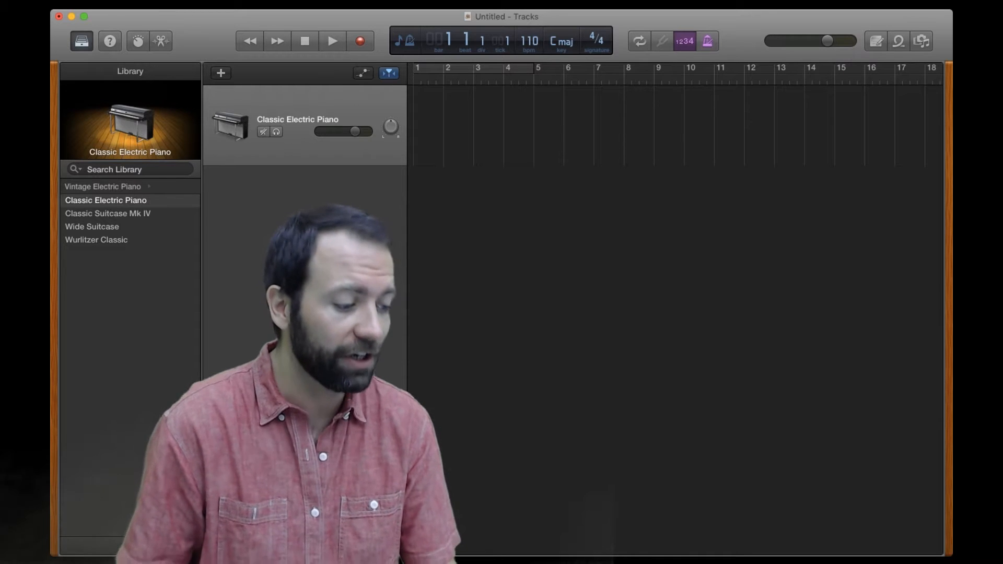
pyautogui.click(899, 40)
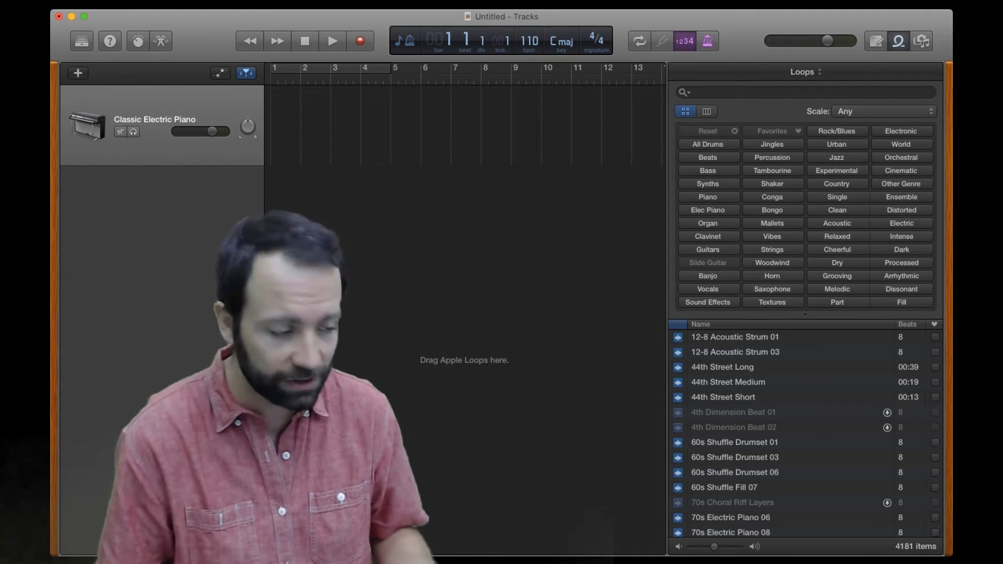
# - Reopen the loop browser and filter it to All Drums loops
pyautogui.click(81, 41)
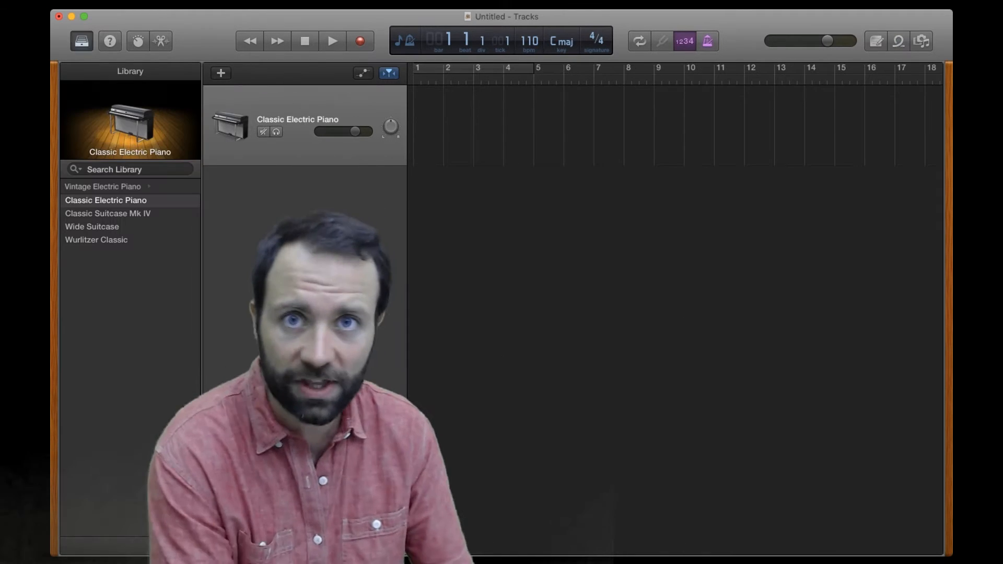
pyautogui.click(899, 40)
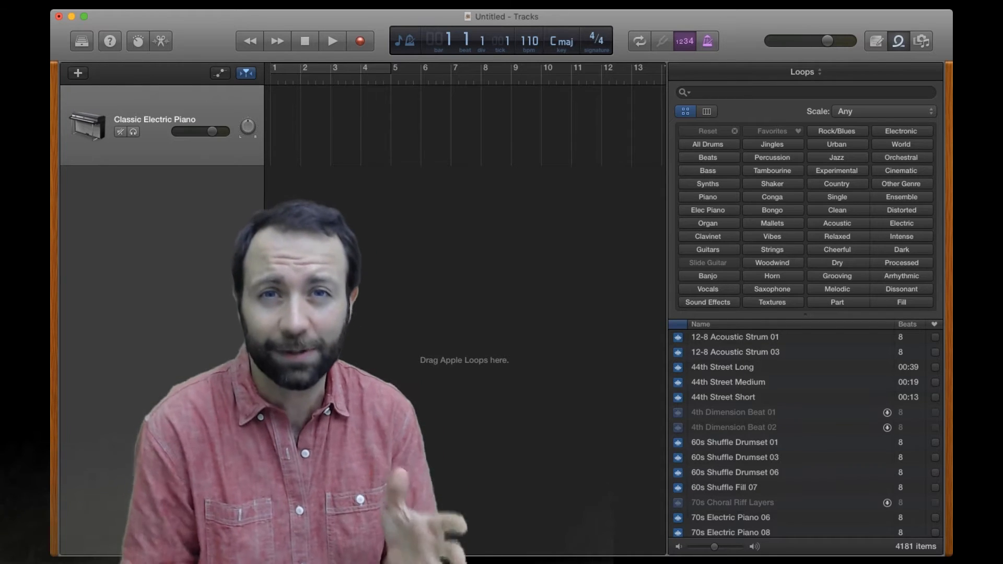
pyautogui.click(708, 144)
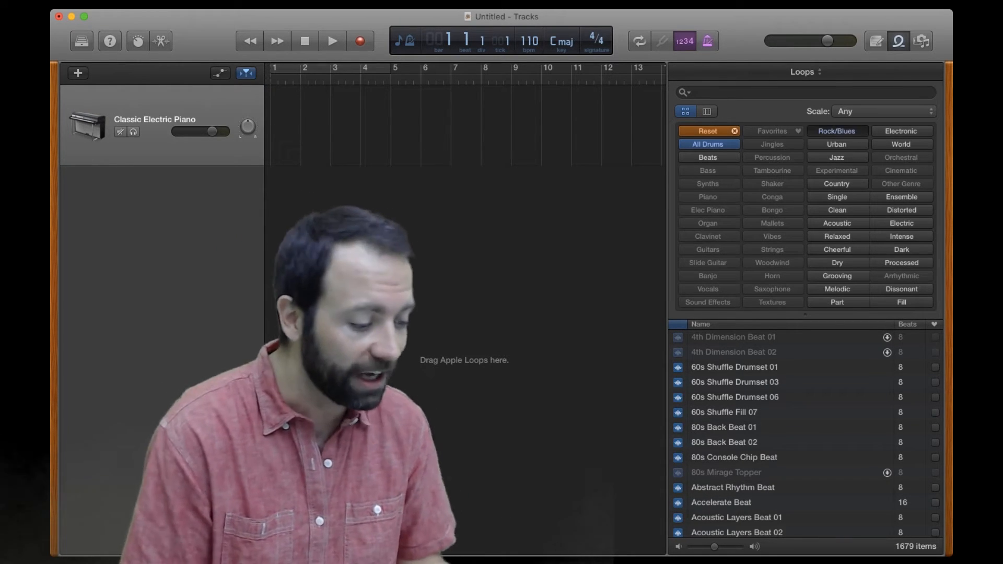
# - Filter drums to Rock/Blues and audition Bar Band Basic Drumset 01
pyautogui.click(836, 132)
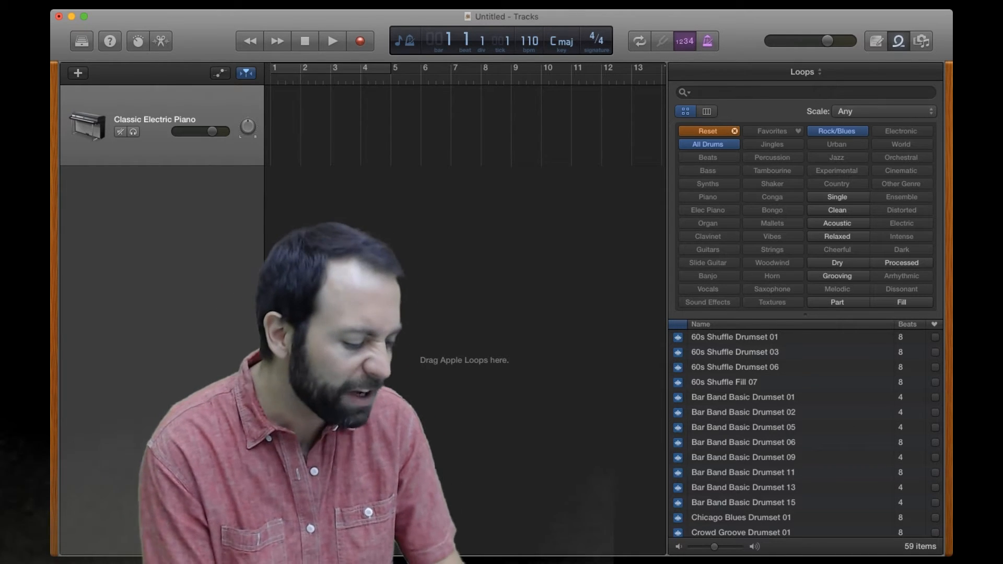
pyautogui.click(743, 397)
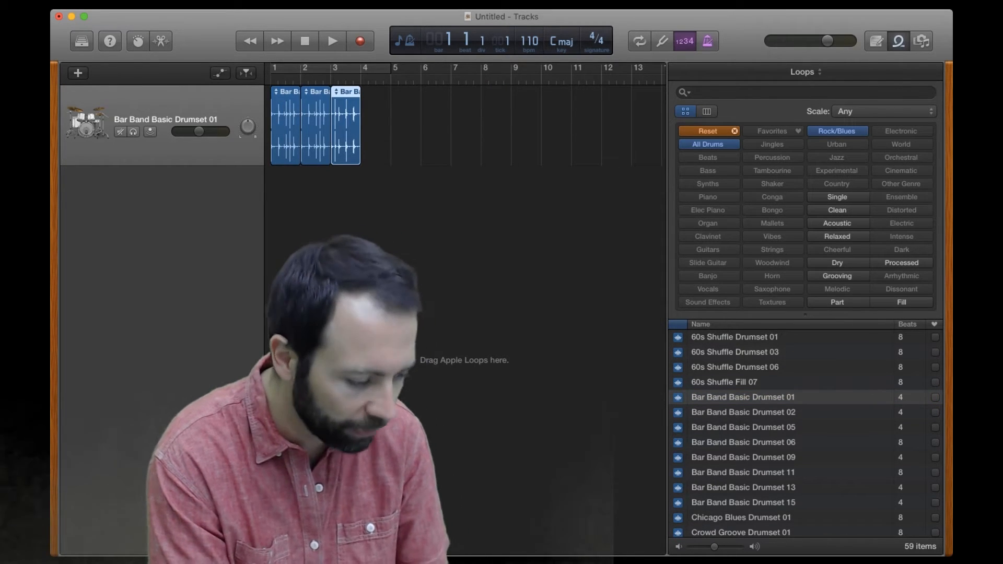
# - Extend the Bar Band Basic Drumset 01 loop through bar 5 and play it back
pyautogui.click(742, 397)
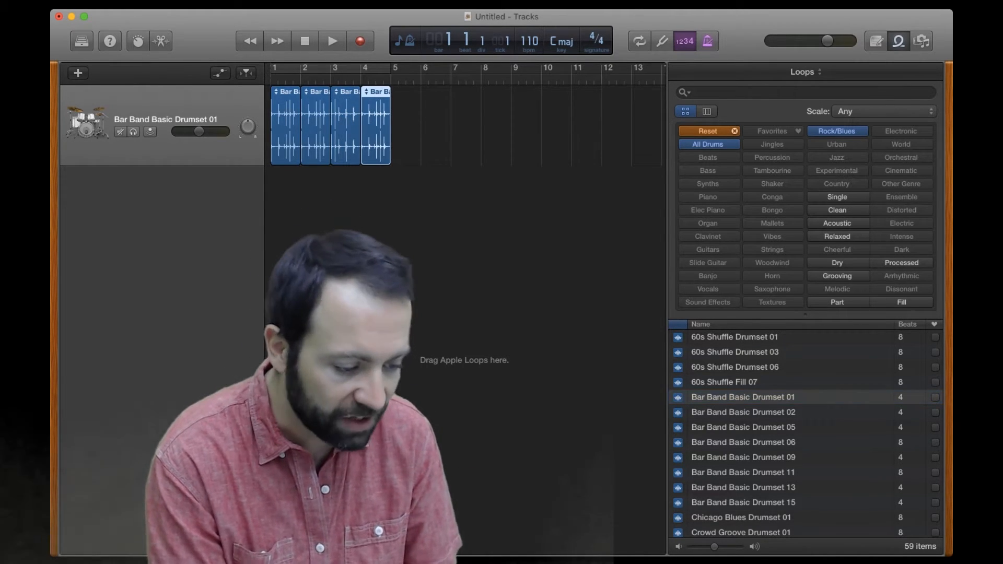
pyautogui.click(332, 40)
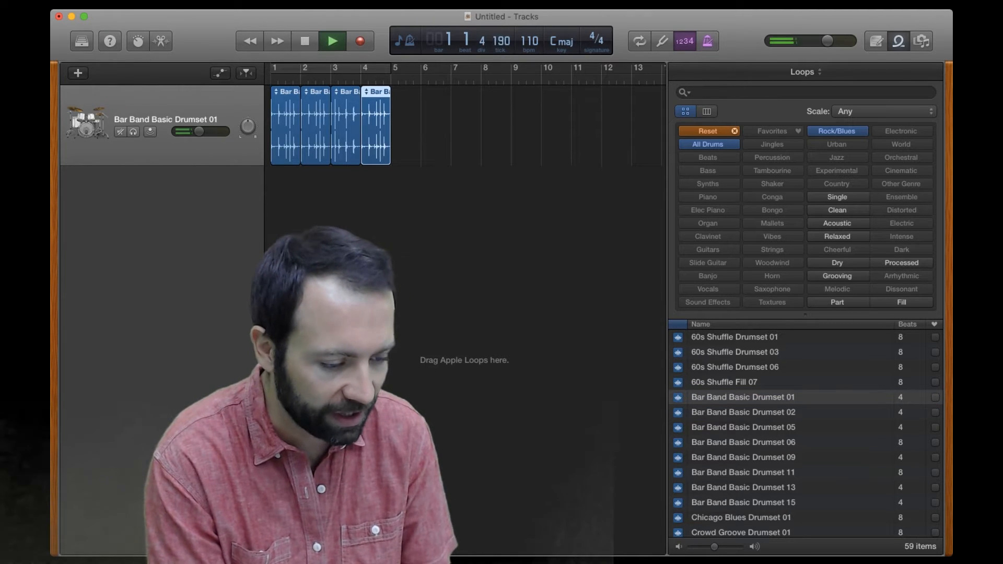
pyautogui.click(331, 40)
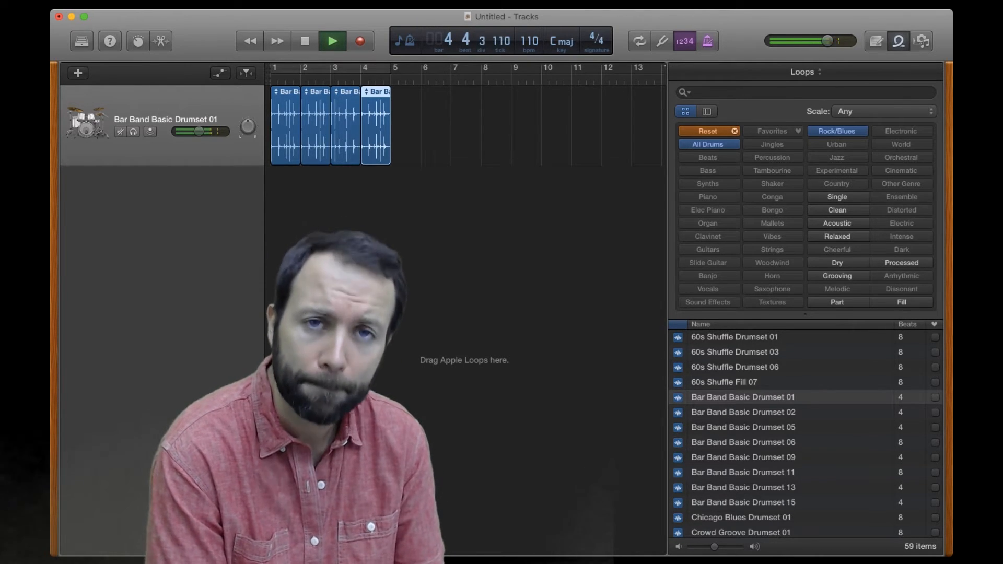
pyautogui.click(331, 41)
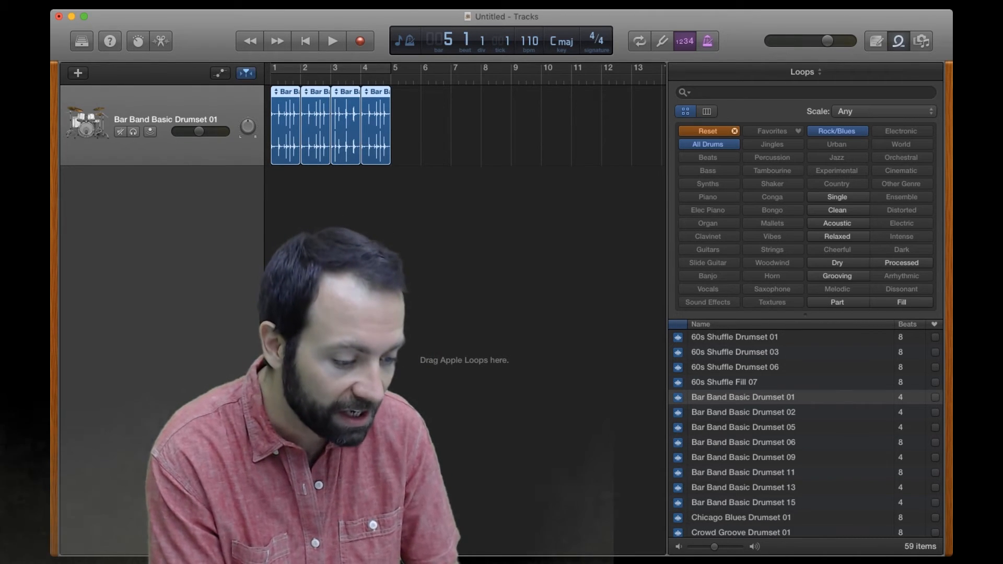
pyautogui.press('cmd+v')
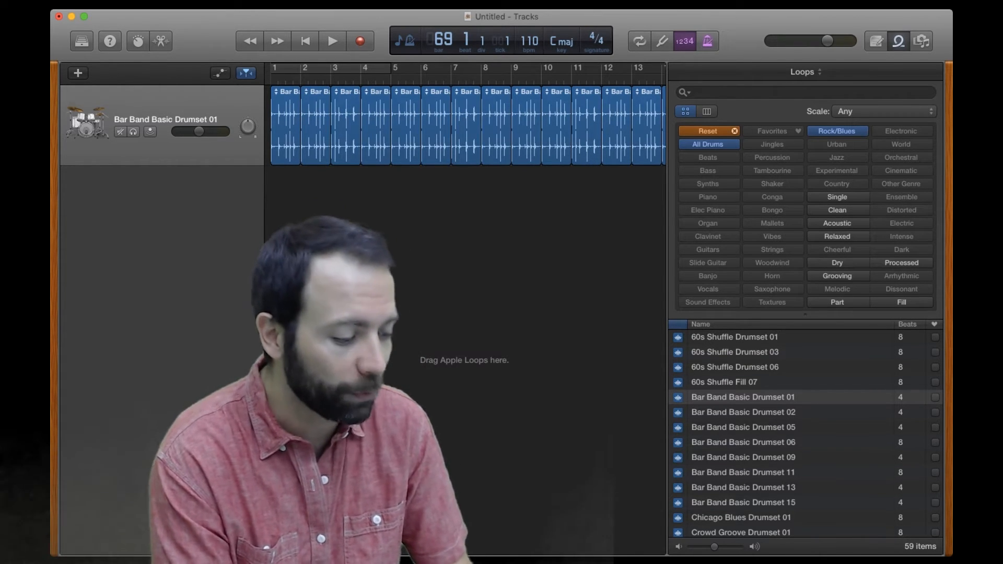
# - Reset the loop filters and narrow to Rock/Blues Bass, showing 22 loops
pyautogui.click(705, 132)
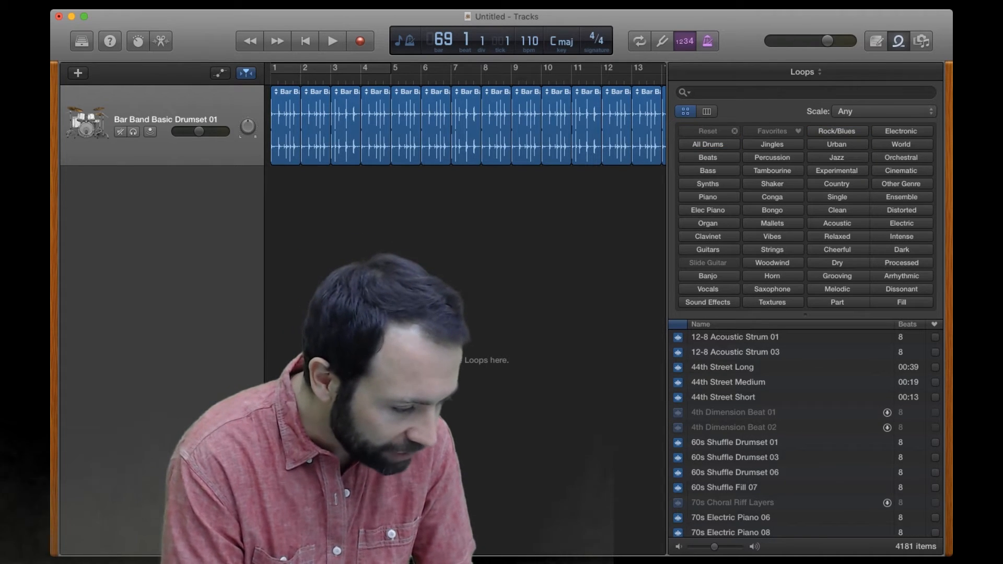
pyautogui.click(836, 131)
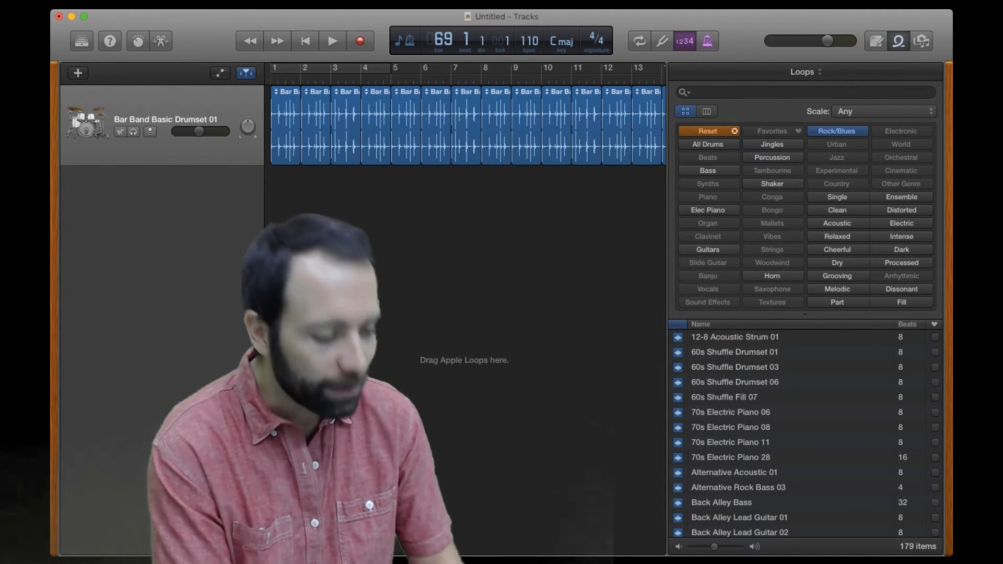
pyautogui.click(709, 171)
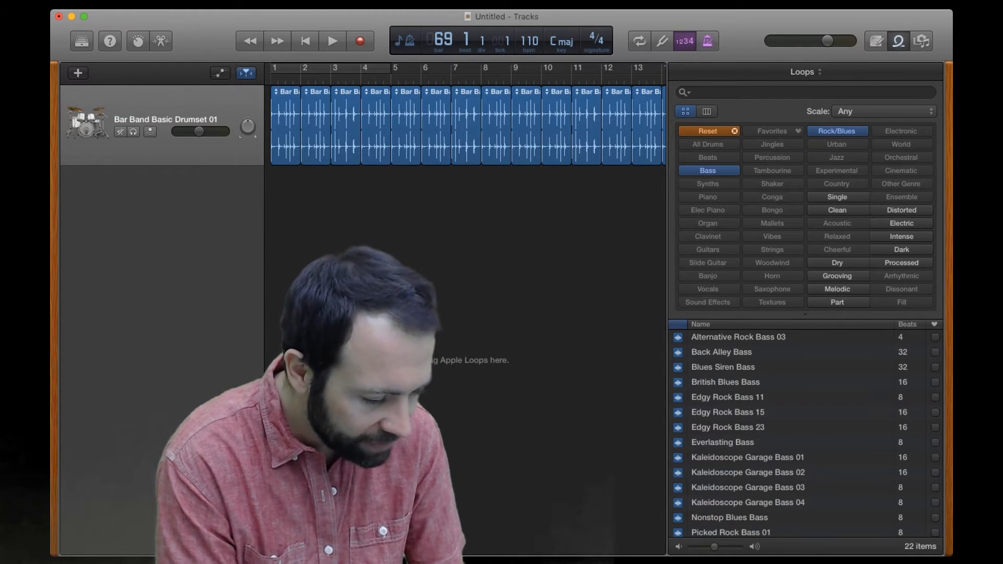
pyautogui.scroll(-3)
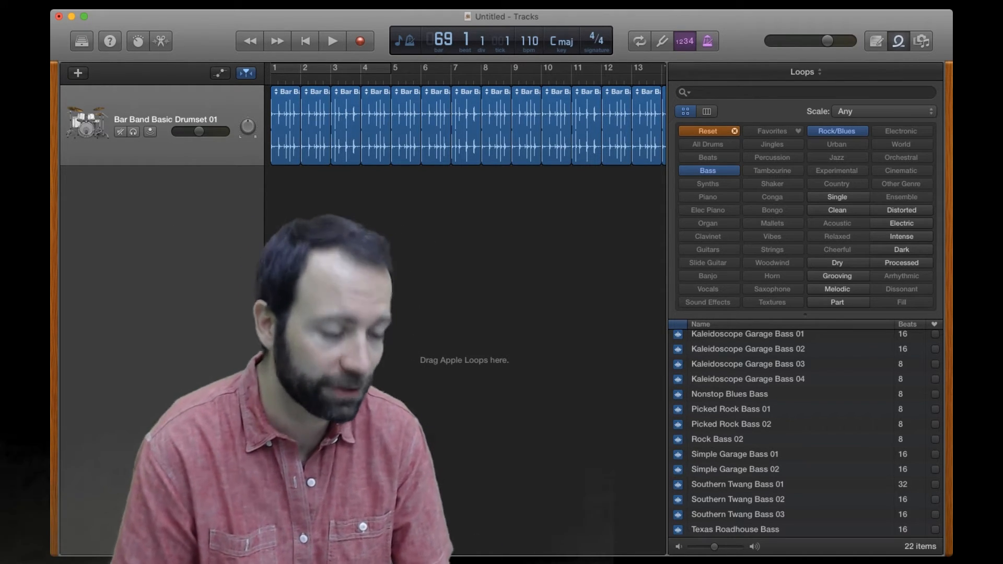
# - Audition Picked Rock Bass 02 and add it as a track starting at bar 5
pyautogui.click(732, 424)
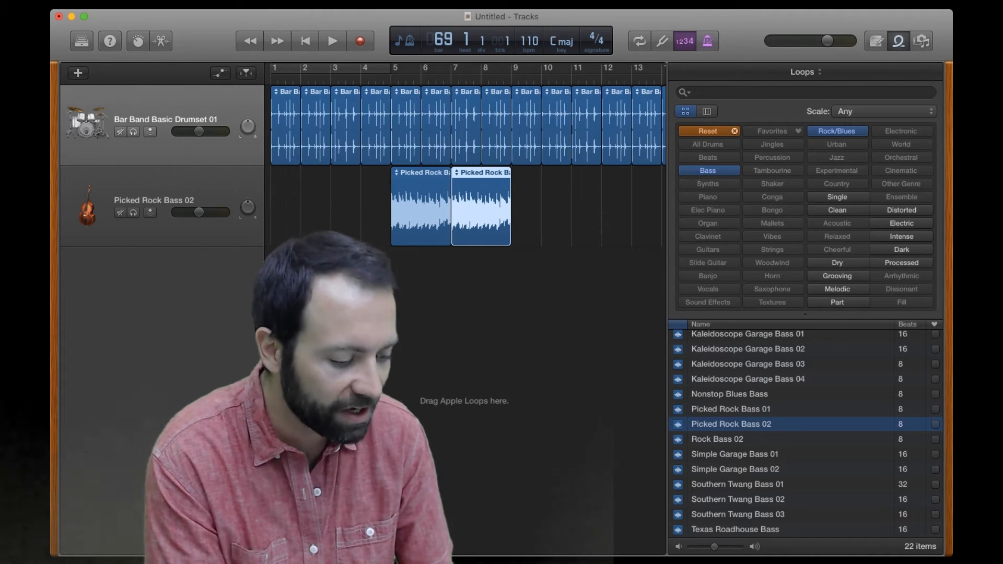
pyautogui.click(731, 409)
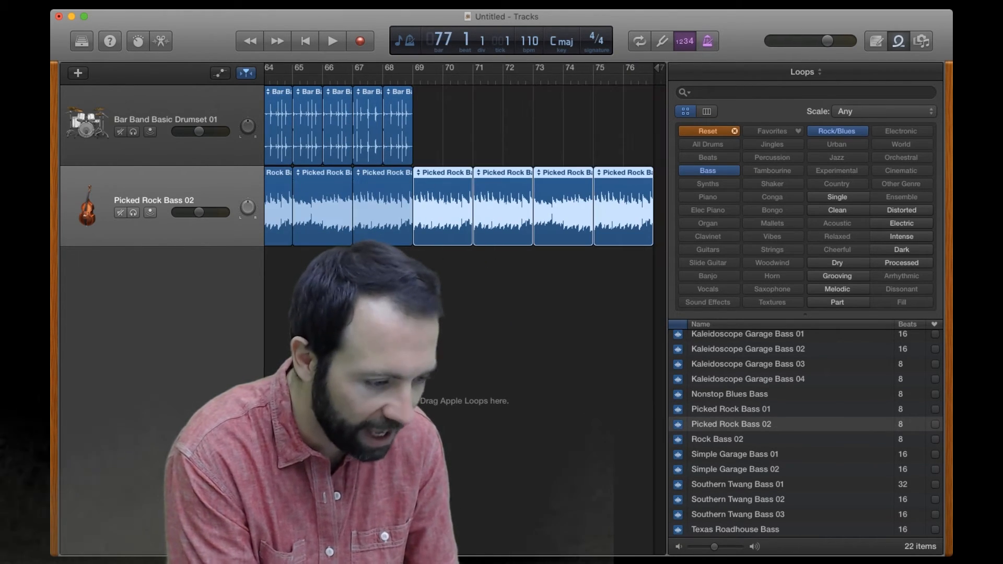
# - Scroll the tracks area back left to bar 1
pyautogui.hscroll(-3)
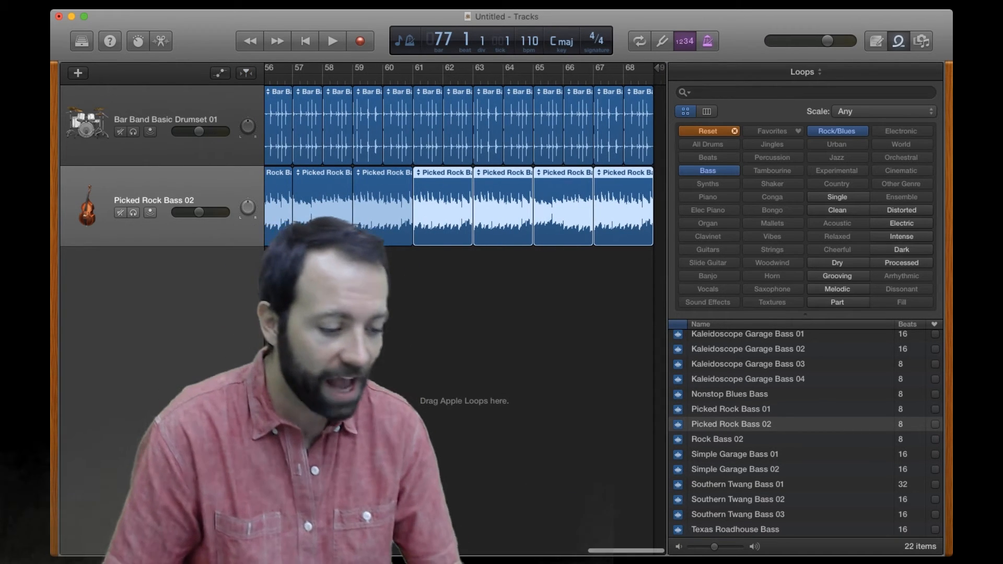
pyautogui.hscroll(-3)
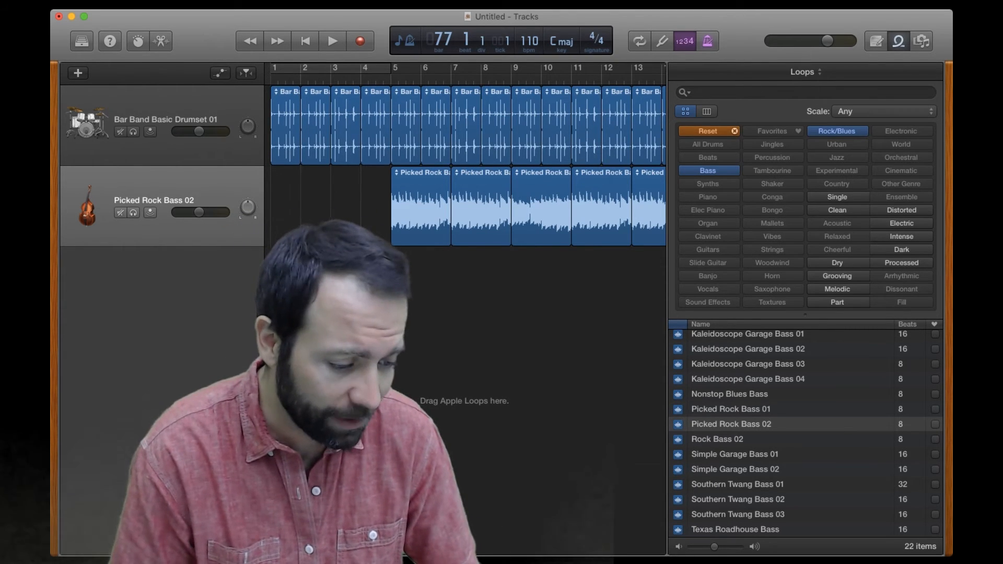
# - Return to bar 1 and play the drum-and-bass arrangement, then stop
pyautogui.click(333, 41)
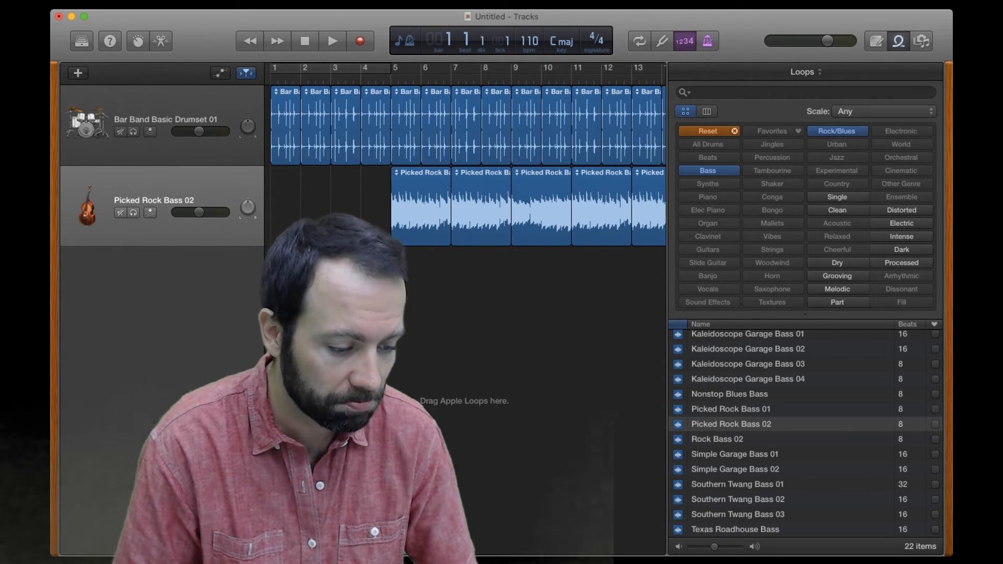
pyautogui.click(331, 41)
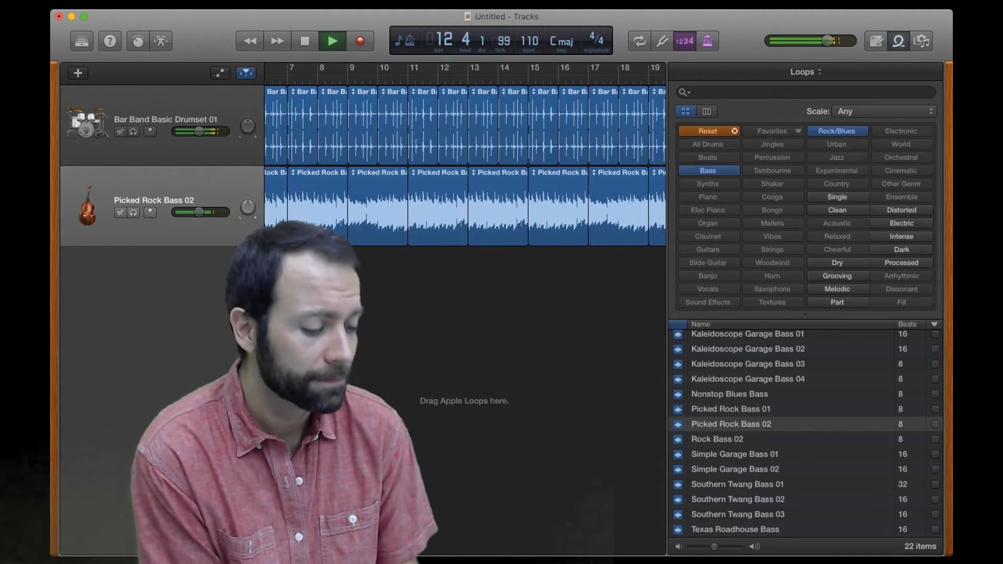
pyautogui.click(331, 41)
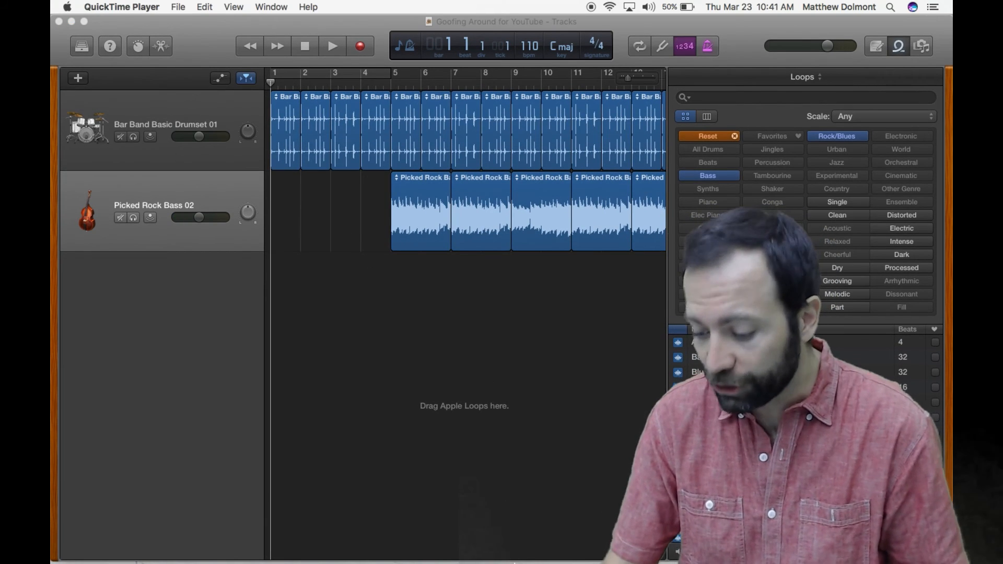
# - Switch to iMovie's GarageBand audio list and select Goofing Around for YouTube
pyautogui.click(482, 537)
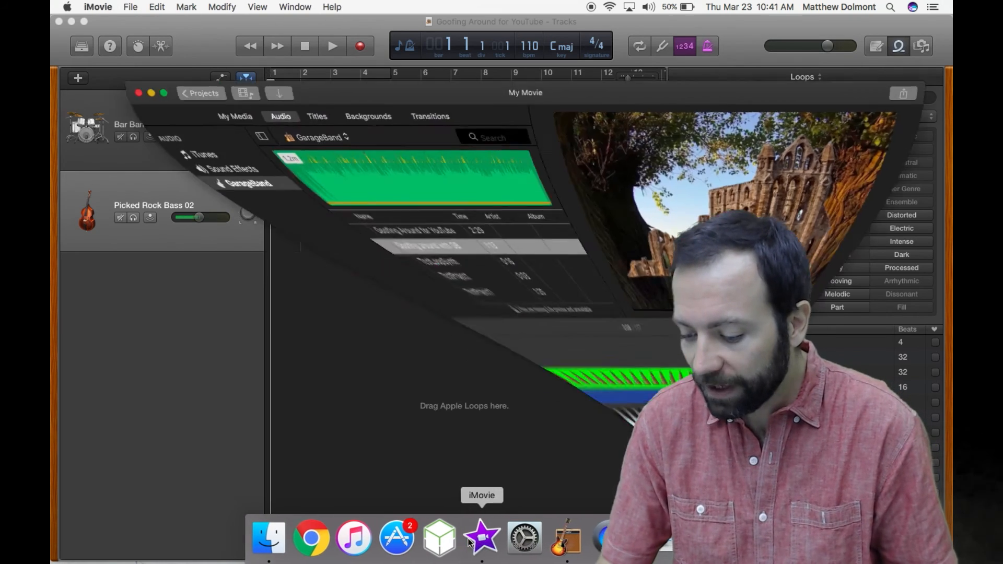
pyautogui.click(480, 537)
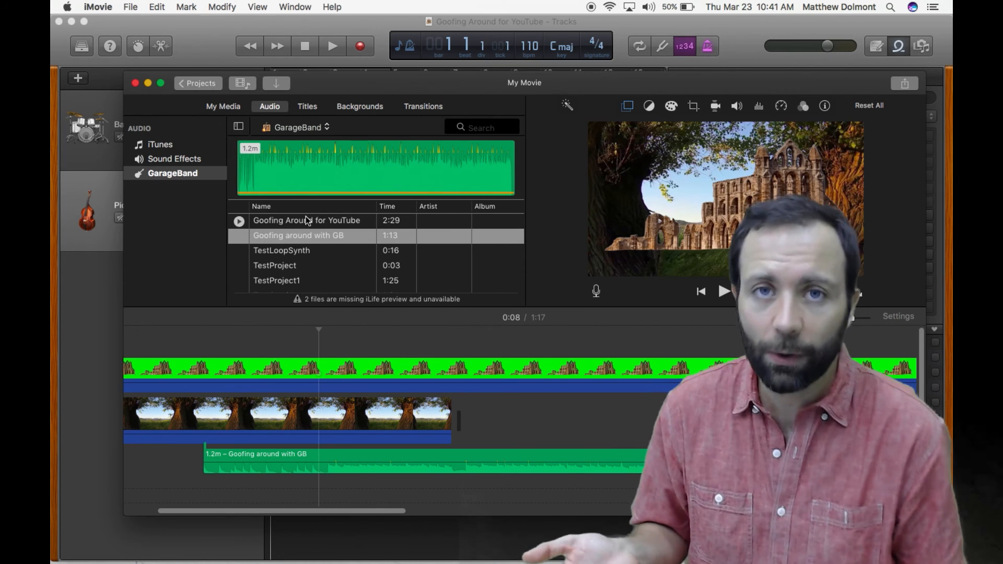
pyautogui.click(307, 221)
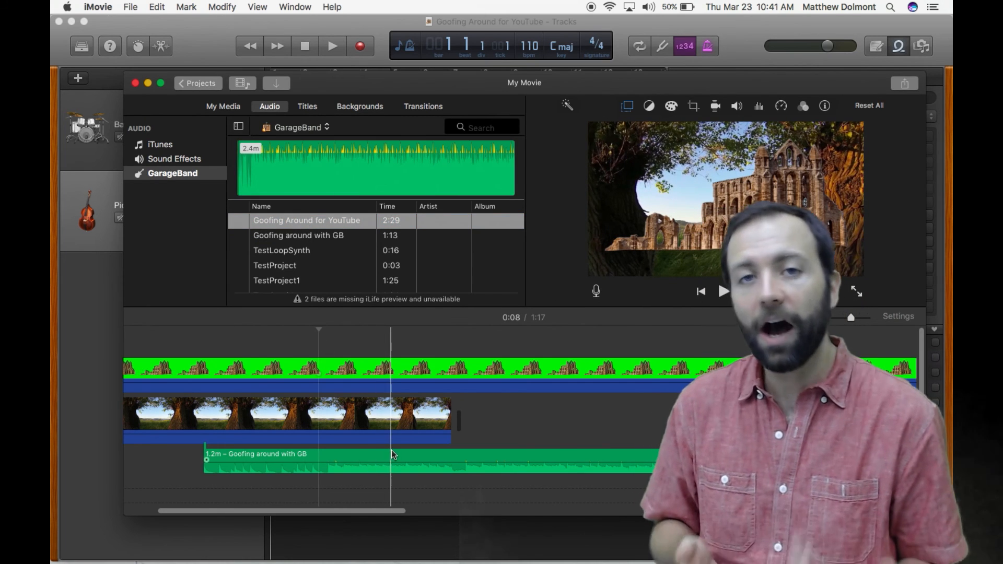